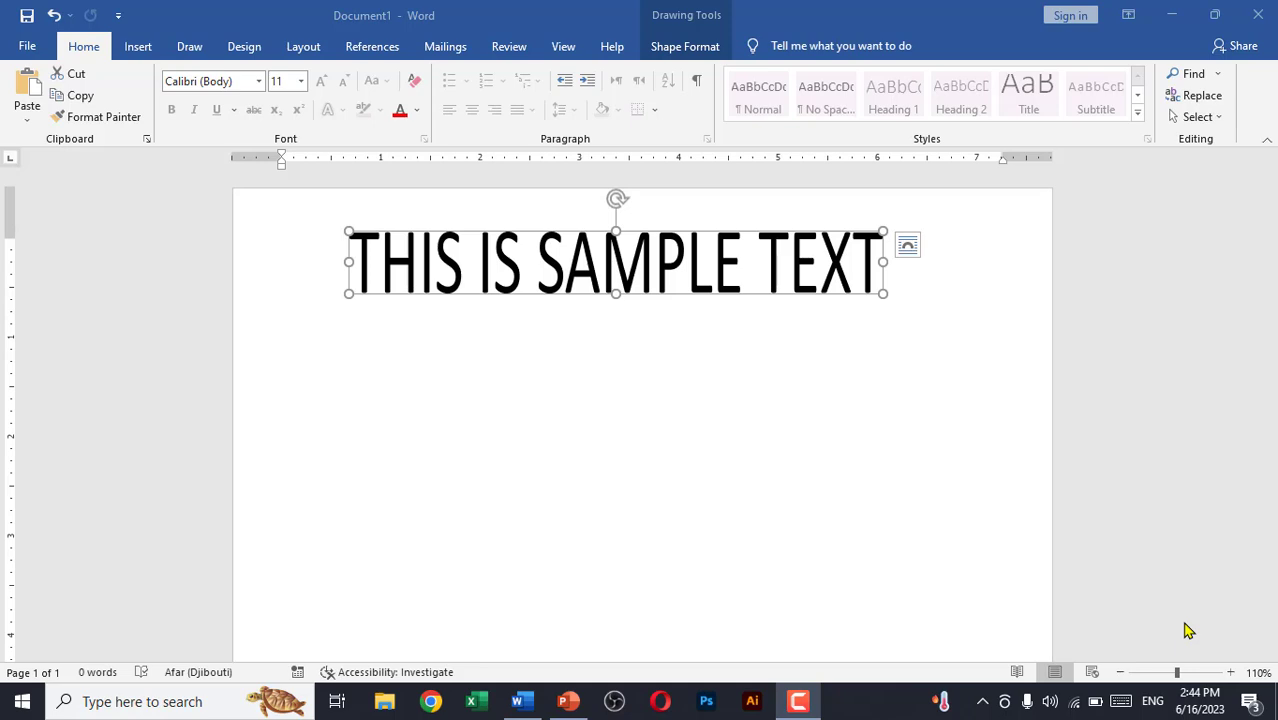
{"action": "mouse_move", "coordinate": [662, 347]}
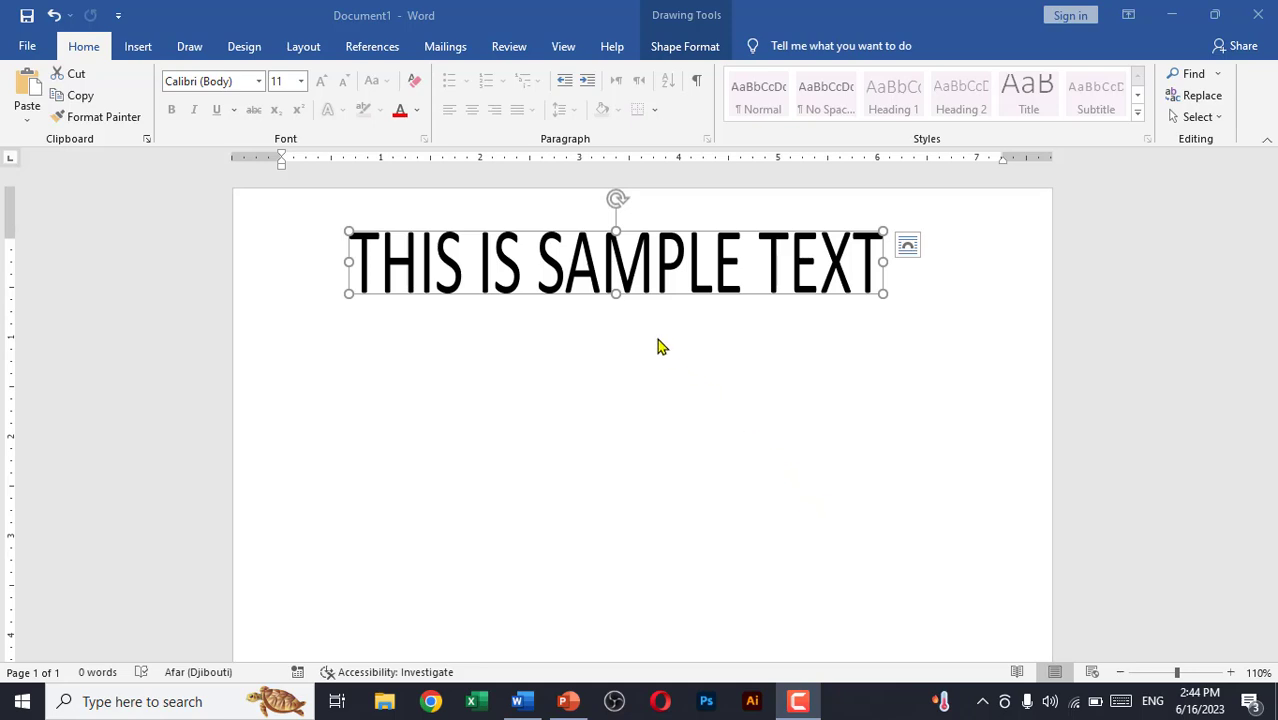
{"action": "mouse_move", "coordinate": [883, 300]}
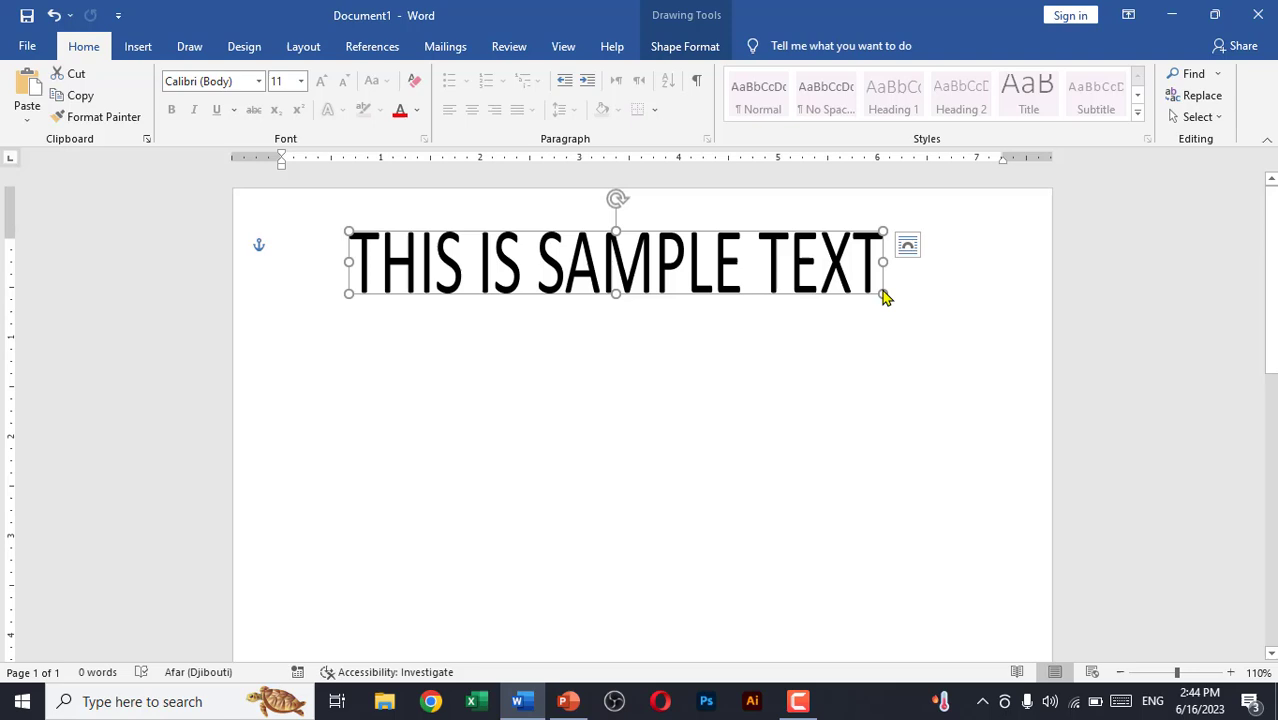
Drag the corner handle outward to make the THIS IS SAMPLE TEXT shape wider and taller
{"action": "left_click_drag", "start_coordinate": [882, 293], "coordinate": [969, 328]}
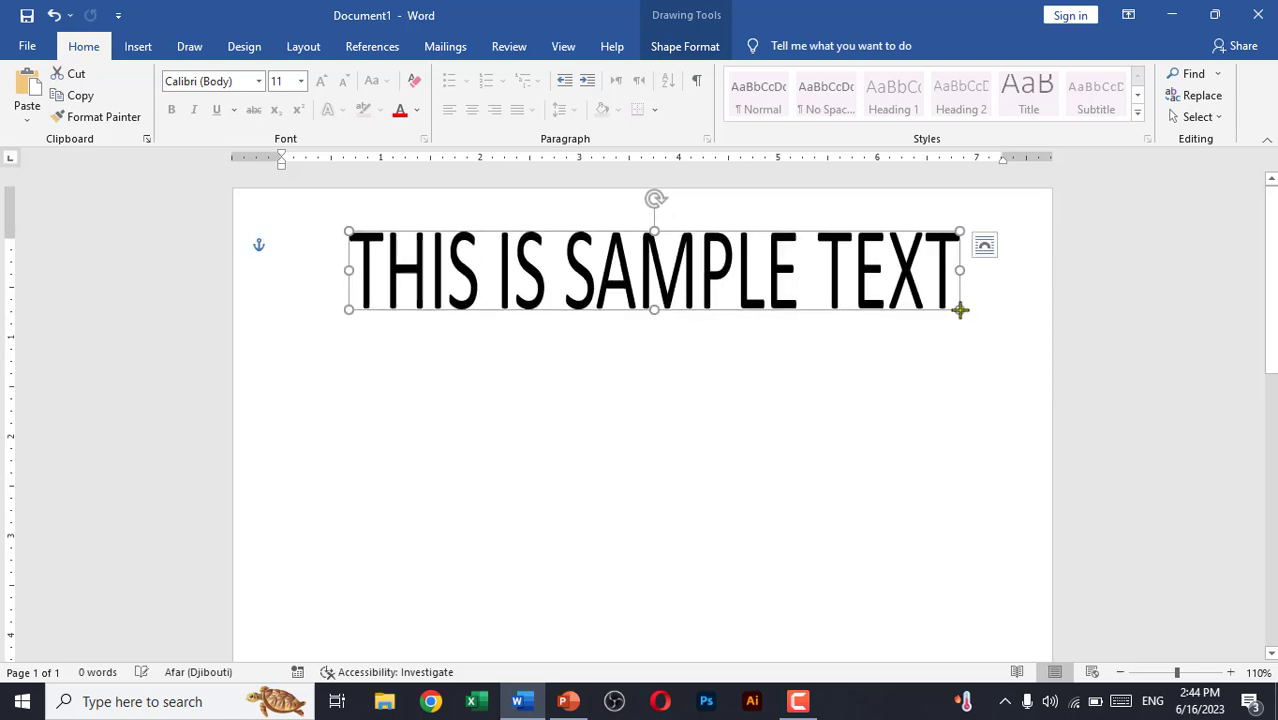
{"action": "mouse_move", "coordinate": [700, 262]}
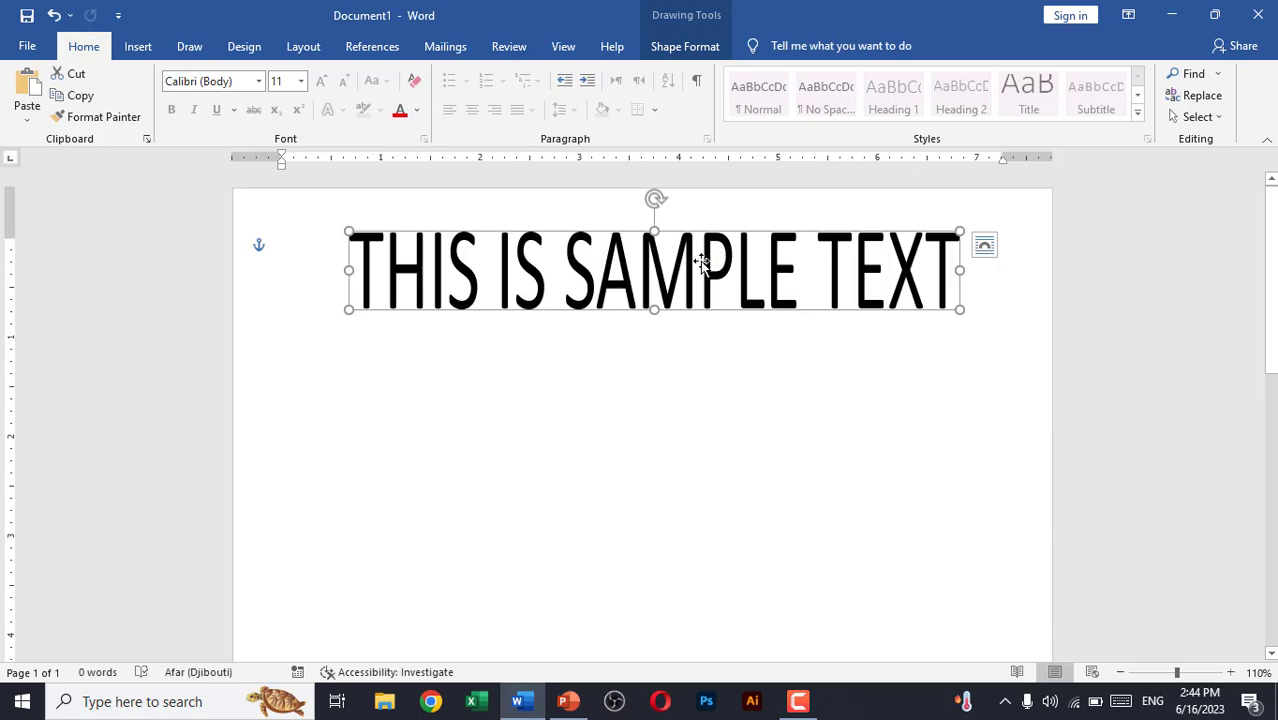
{"action": "mouse_move", "coordinate": [570, 464]}
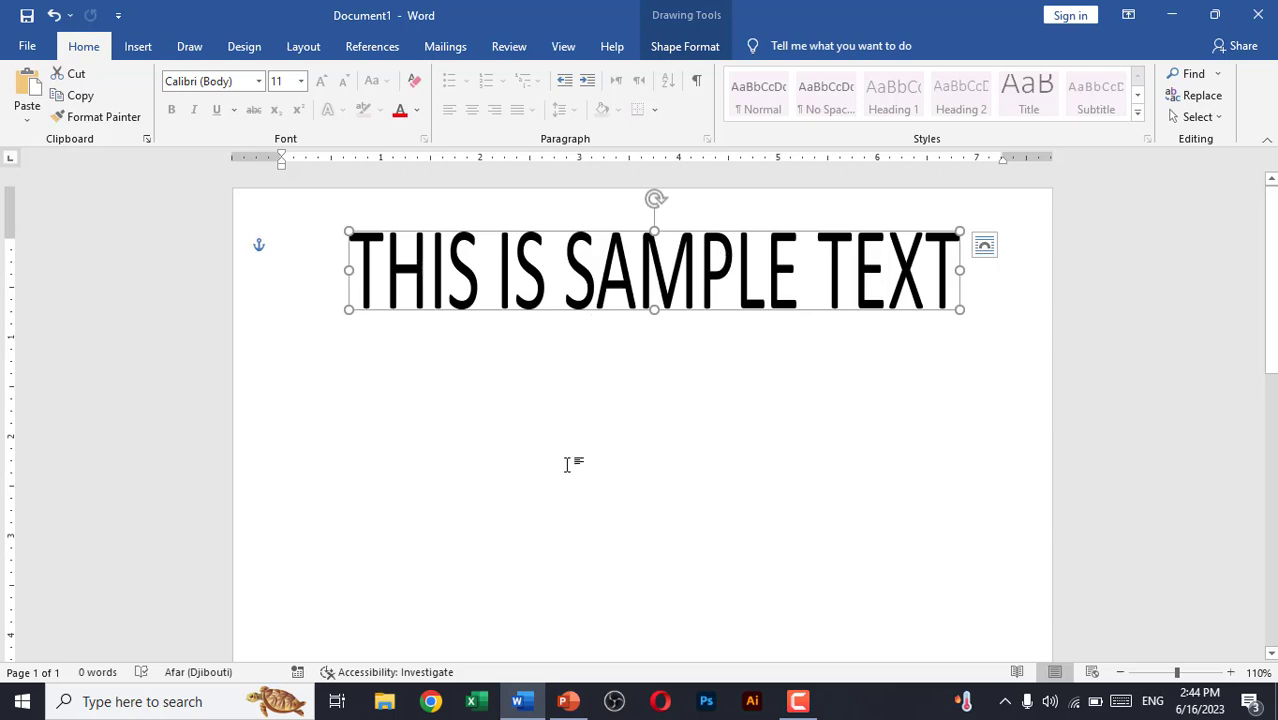
{"action": "left_click_drag", "start_coordinate": [960, 310], "coordinate": [948, 342]}
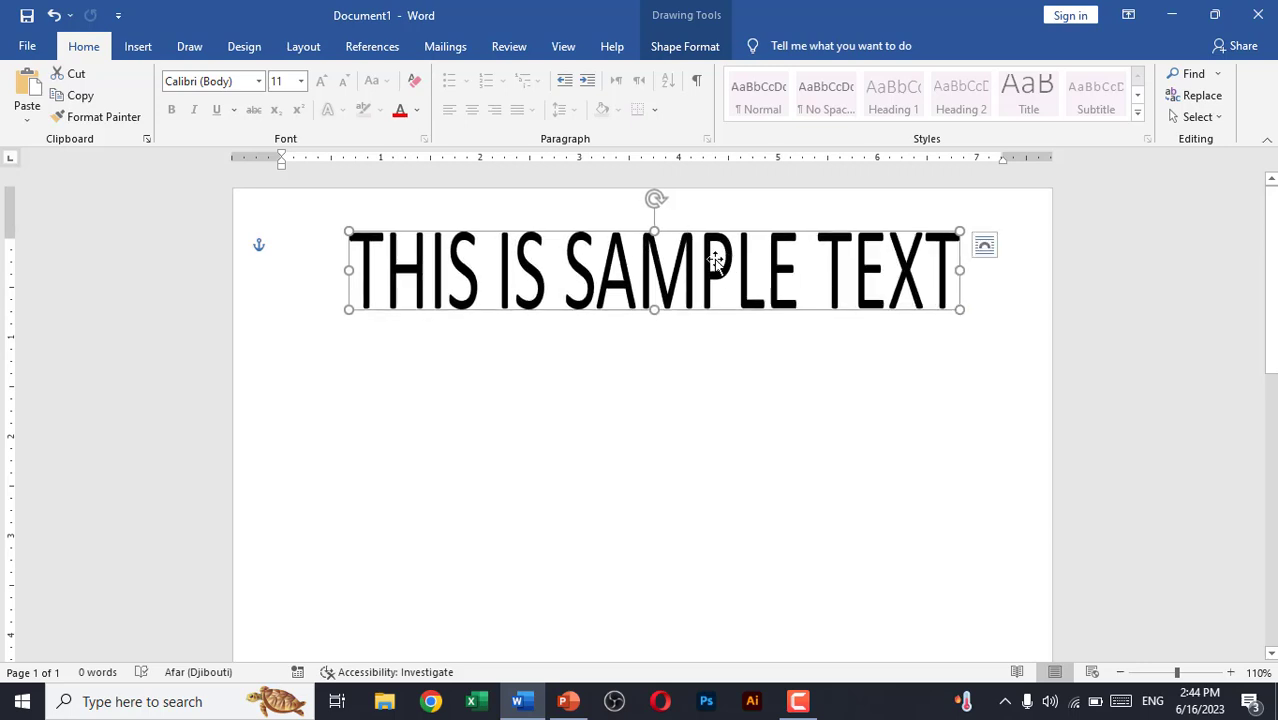
{"action": "mouse_move", "coordinate": [594, 321]}
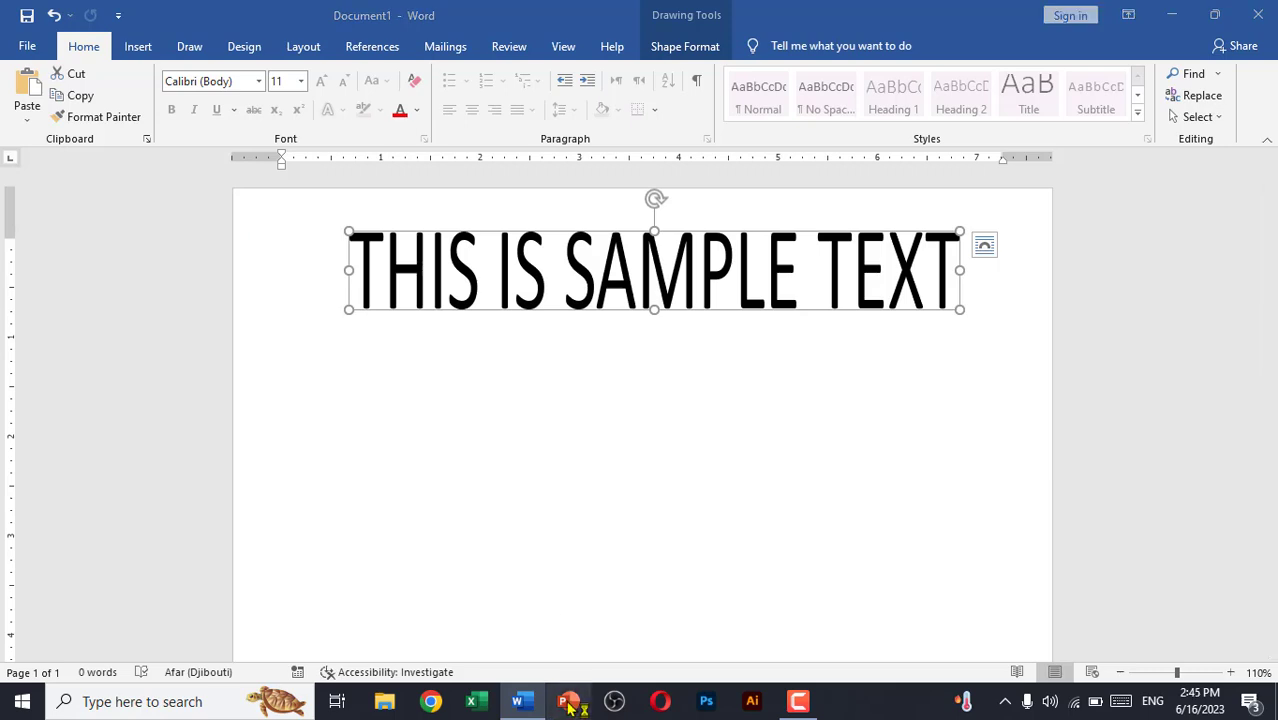
In PowerPoint, apply the Blank layout to the first slide and dismiss the license notice
{"action": "left_click", "coordinate": [568, 701]}
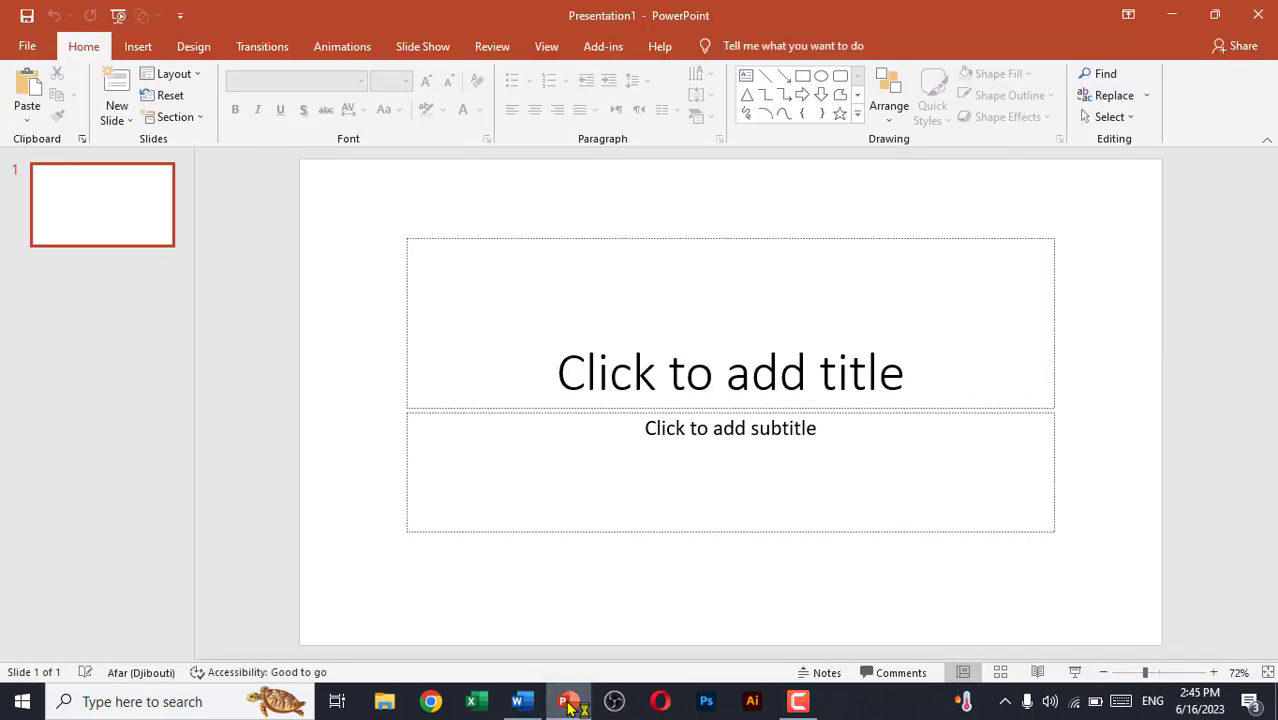
{"action": "left_click", "coordinate": [174, 73]}
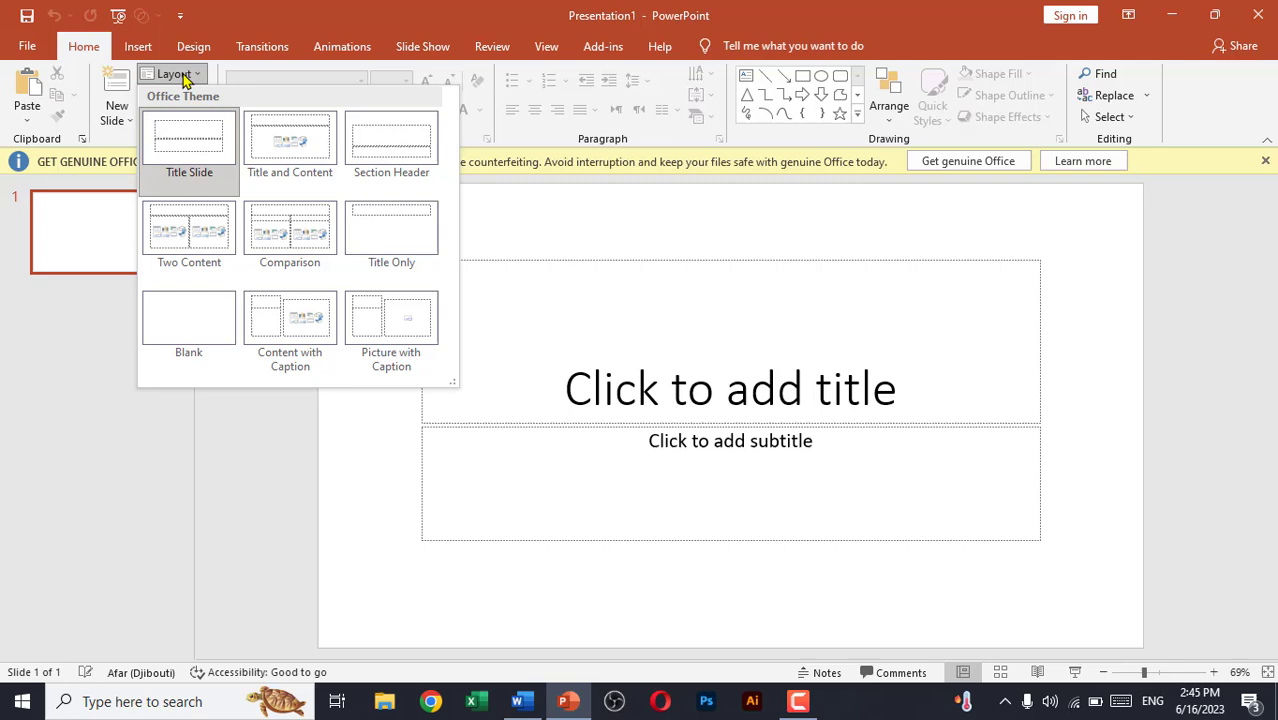
{"action": "left_click", "coordinate": [188, 320]}
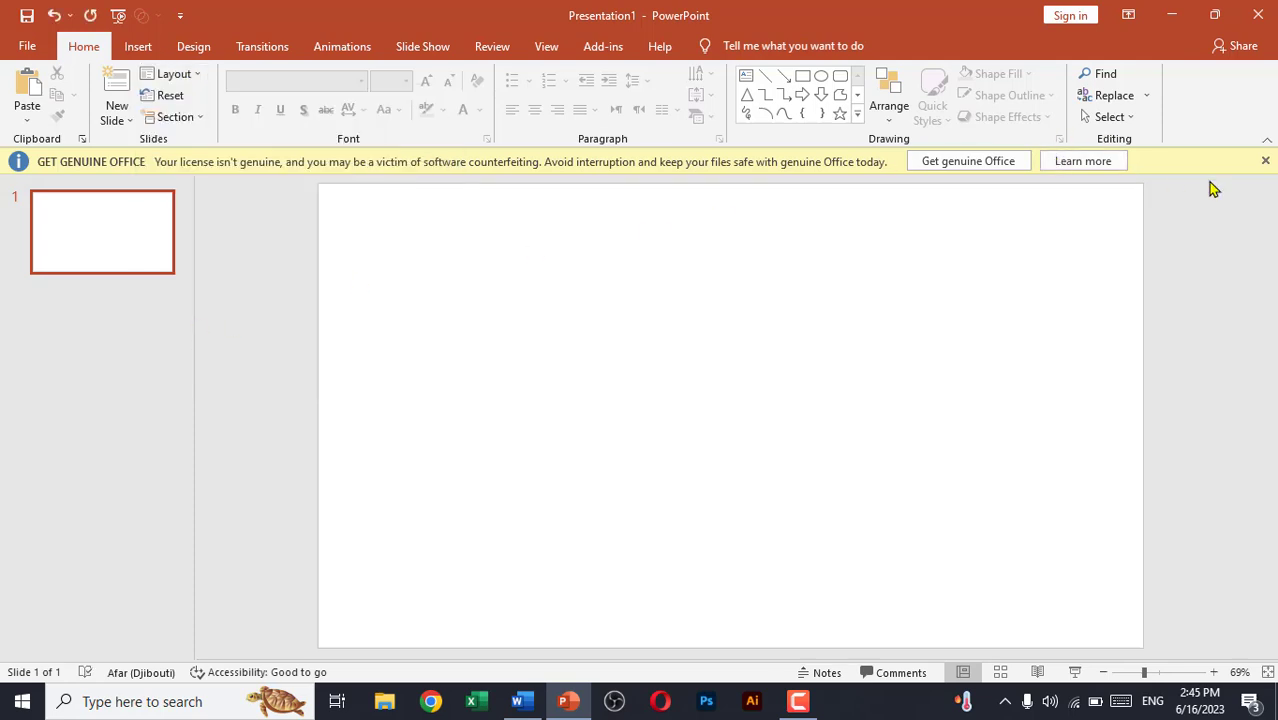
{"action": "left_click", "coordinate": [1266, 161]}
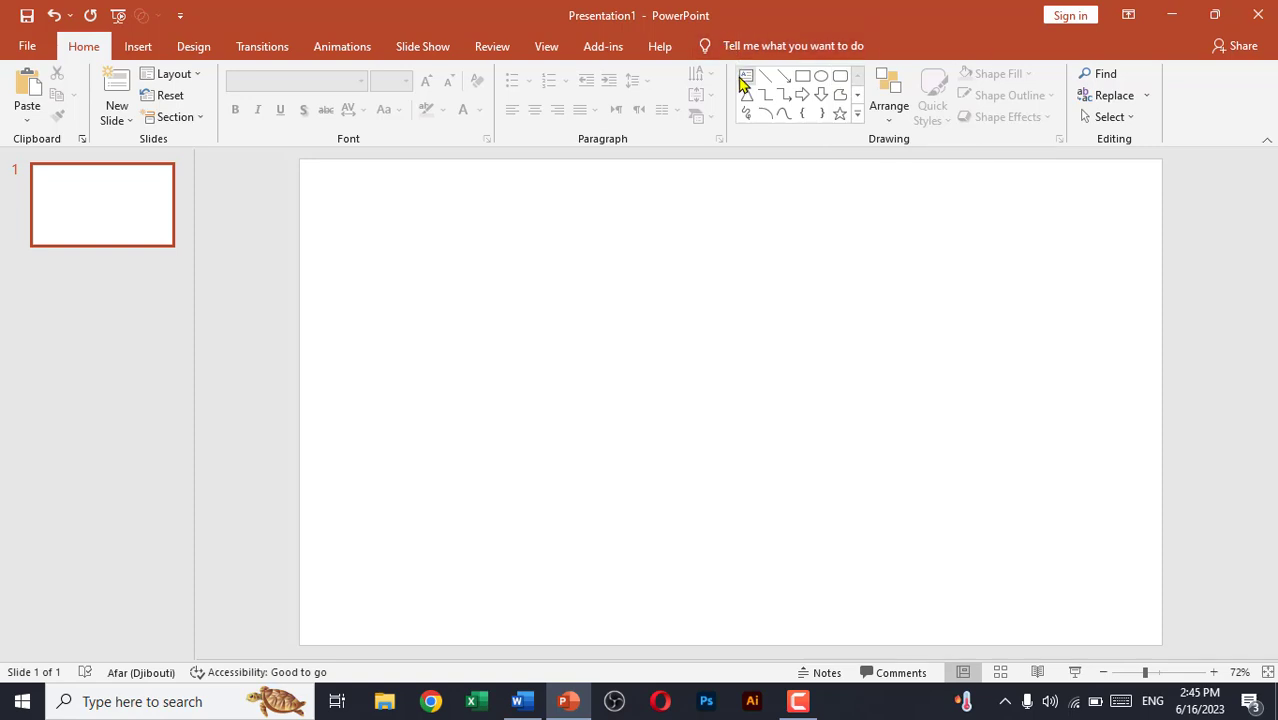
Draw a text box near the slide top and type 'THIS IS THE SAMPLE TEXT'
{"action": "left_click_drag", "start_coordinate": [450, 210], "coordinate": [753, 325]}
{"action": "type", "text": "T"}
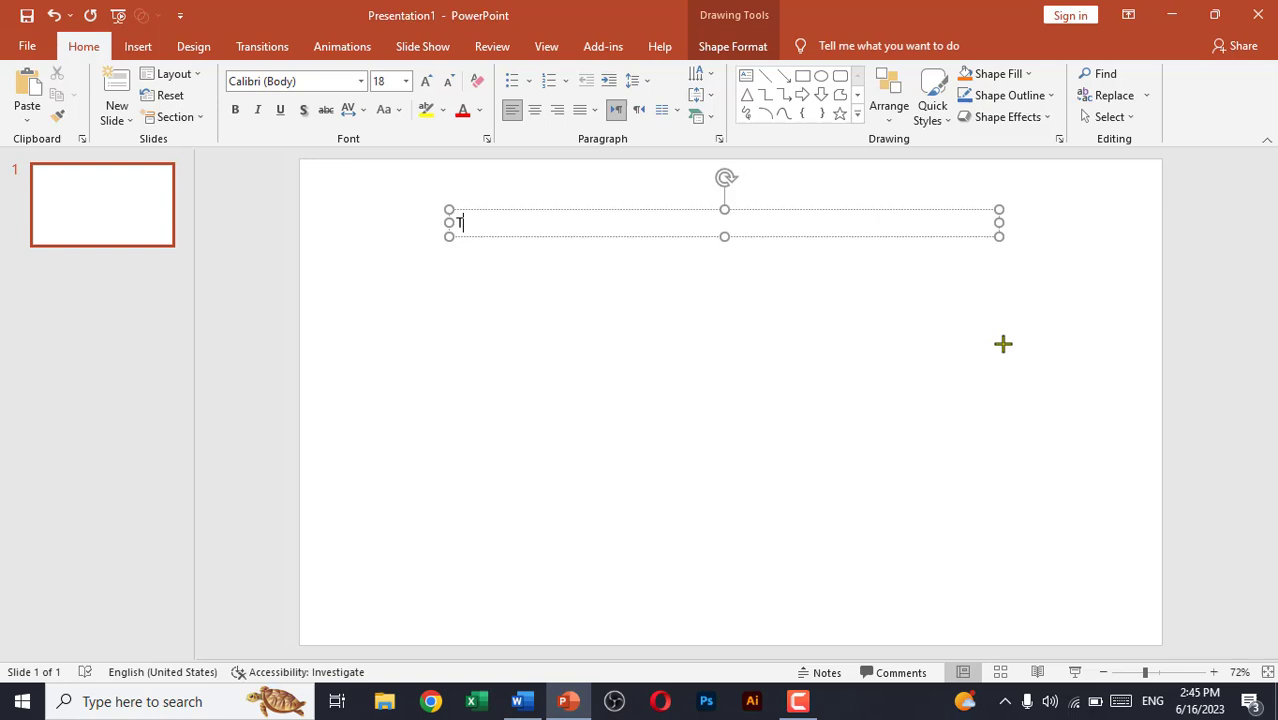
{"action": "type", "text": "HIS"}
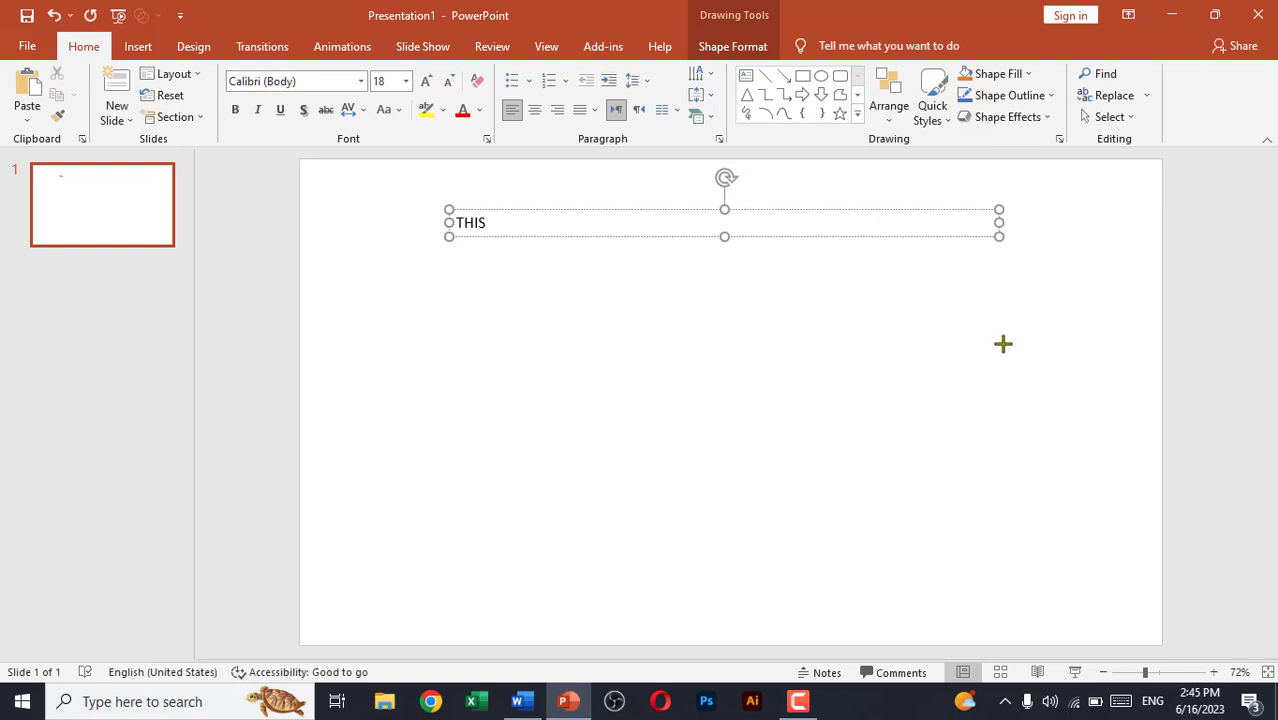
{"action": "type", "text": "IS"}
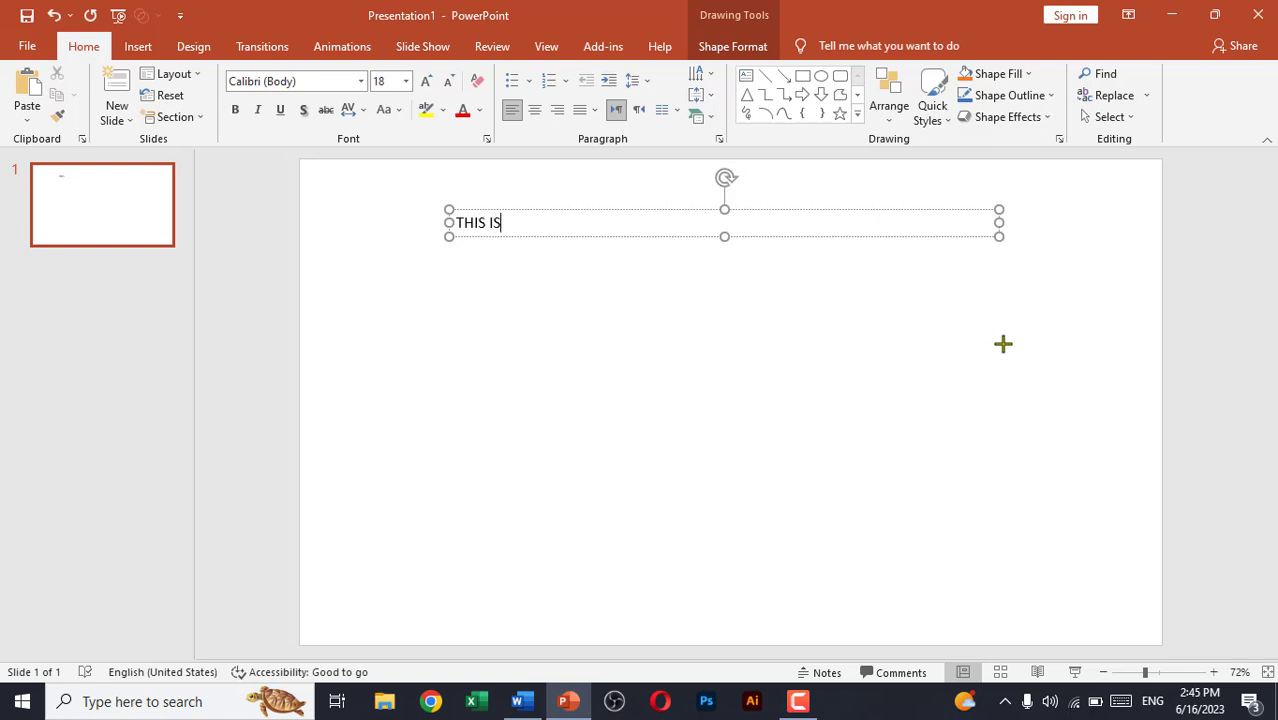
{"action": "type", "text": "THE $"}
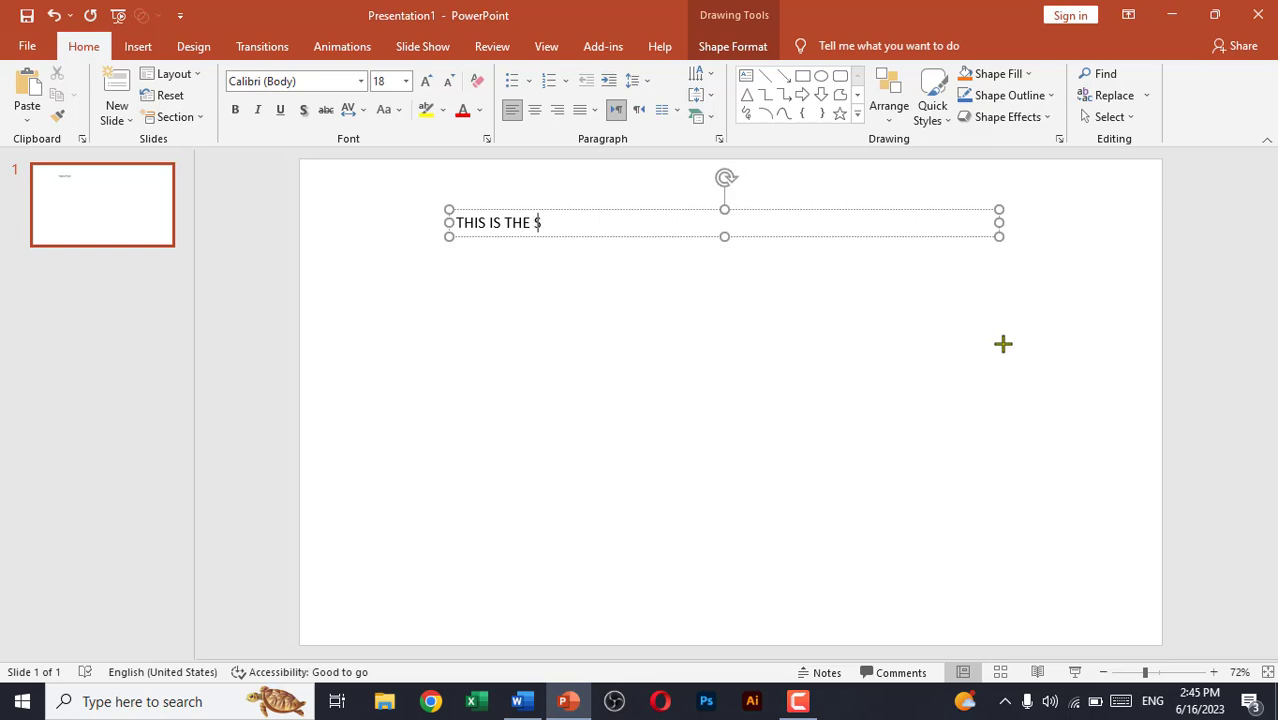
{"action": "type", "text": "AMPLE T"}
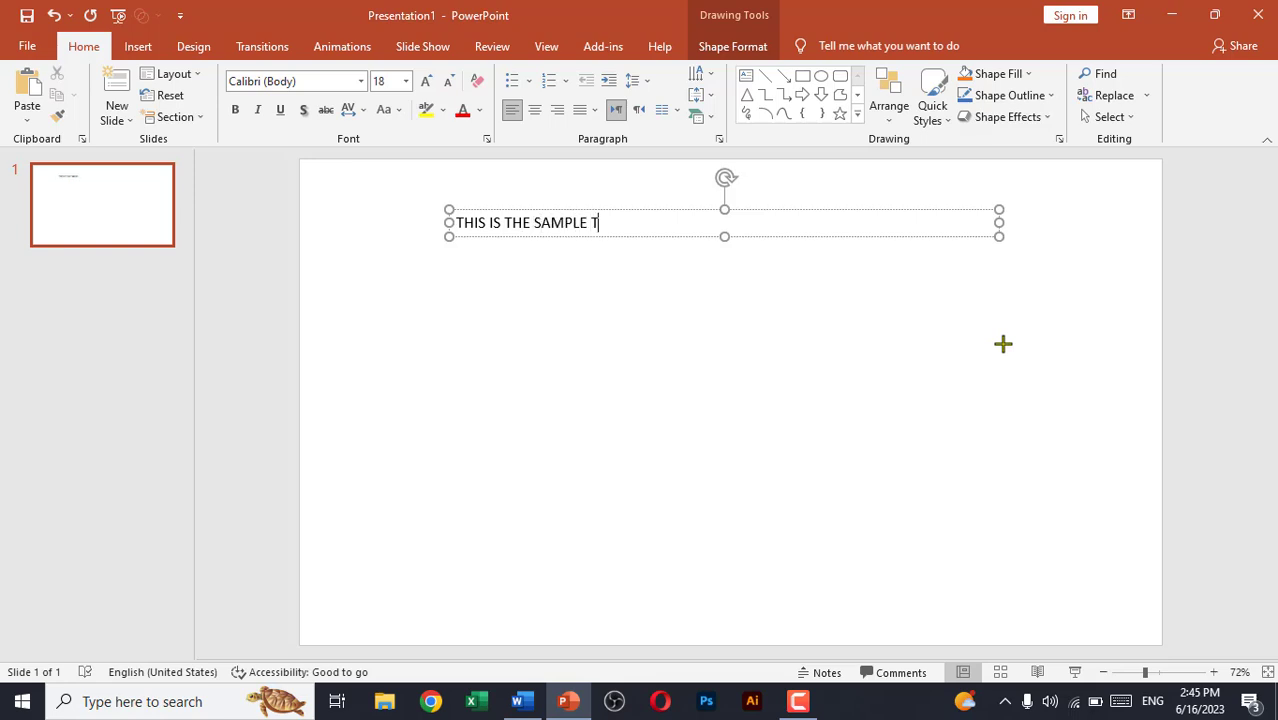
{"action": "type", "text": "EXT"}
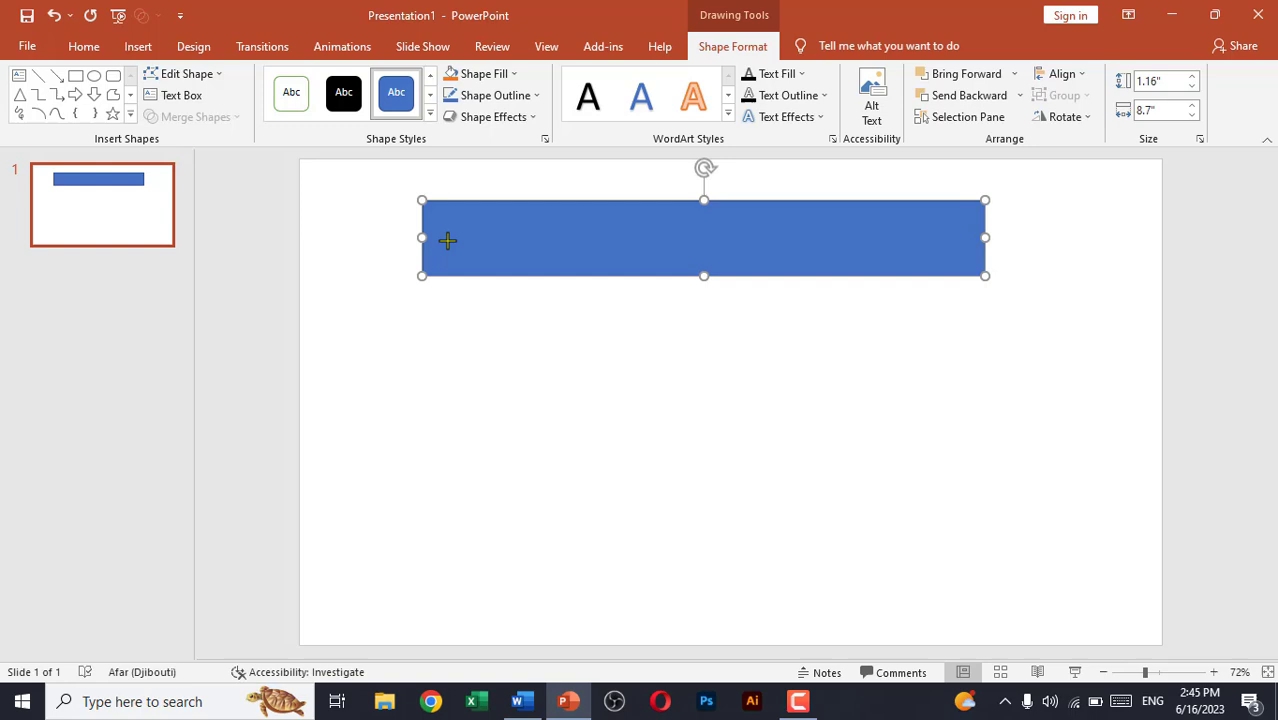
Position the blue rectangle over the sample text box
{"action": "left_click_drag", "start_coordinate": [421, 238], "coordinate": [449, 246]}
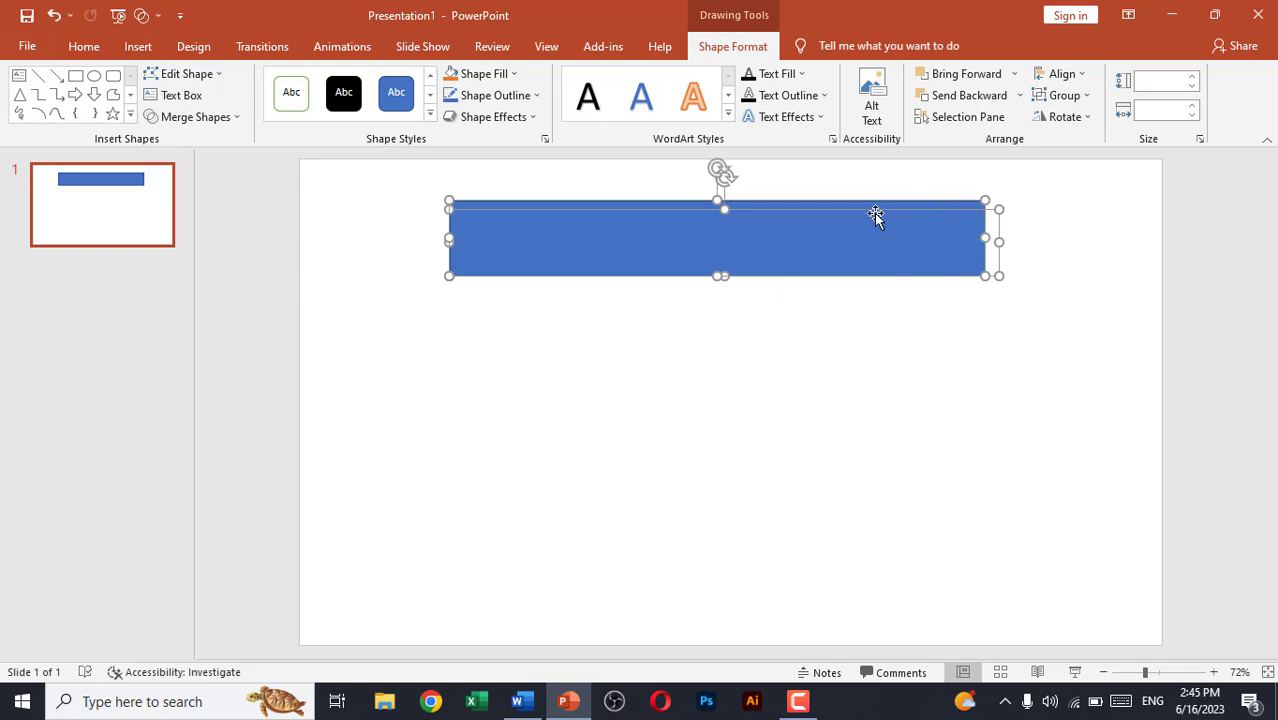
{"action": "mouse_move", "coordinate": [998, 247]}
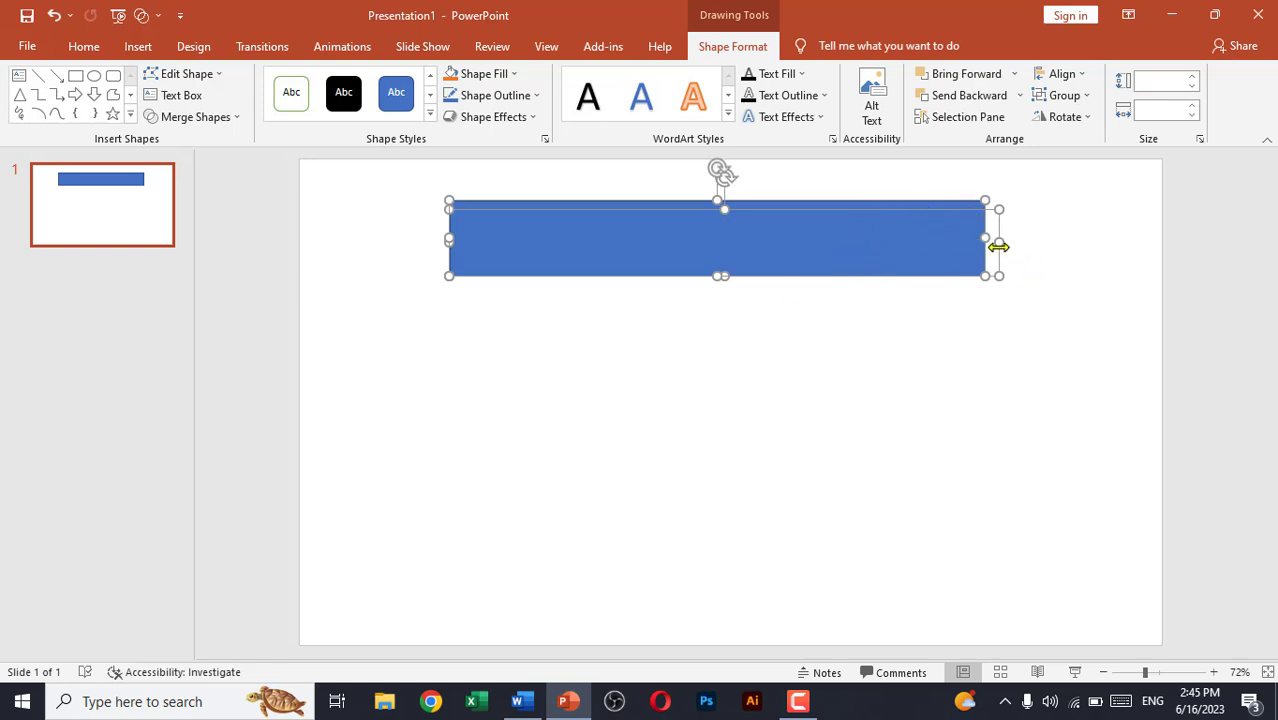
{"action": "mouse_move", "coordinate": [95, 113]}
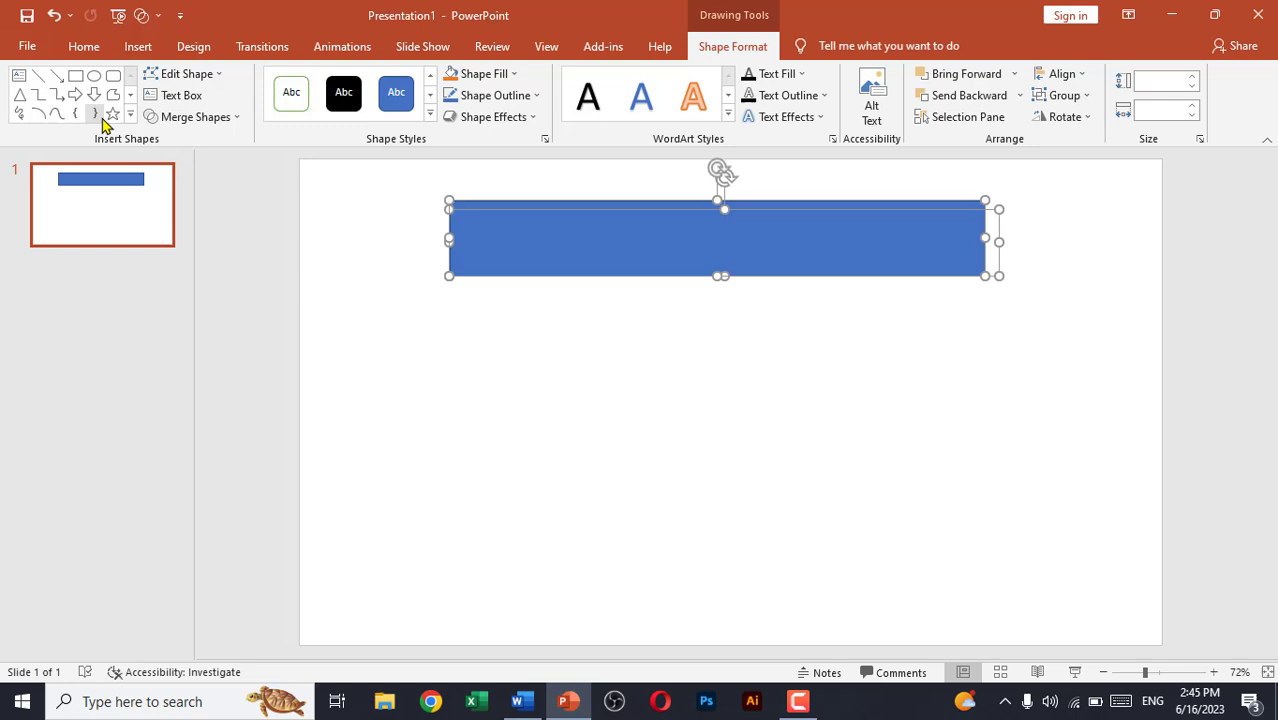
Intersect the text with the rectangle, select the resulting lettering shape, and return to Word
{"action": "left_click", "coordinate": [196, 116]}
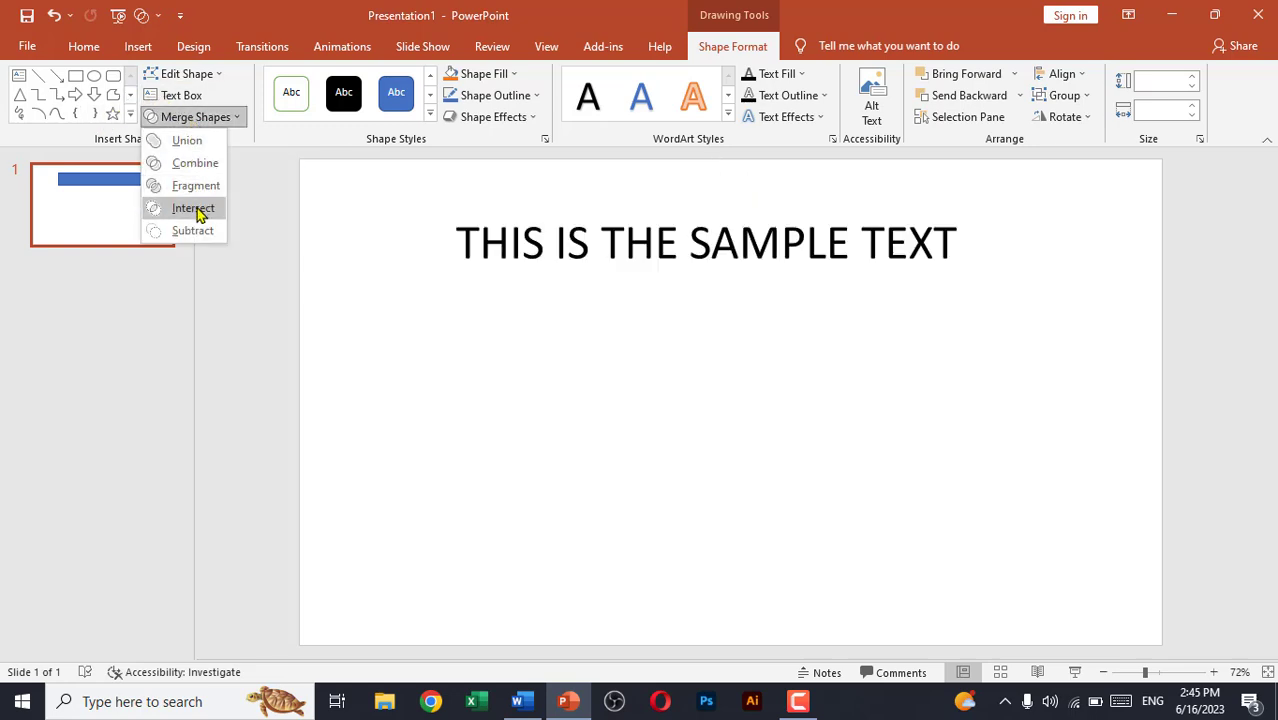
{"action": "left_click", "coordinate": [193, 208]}
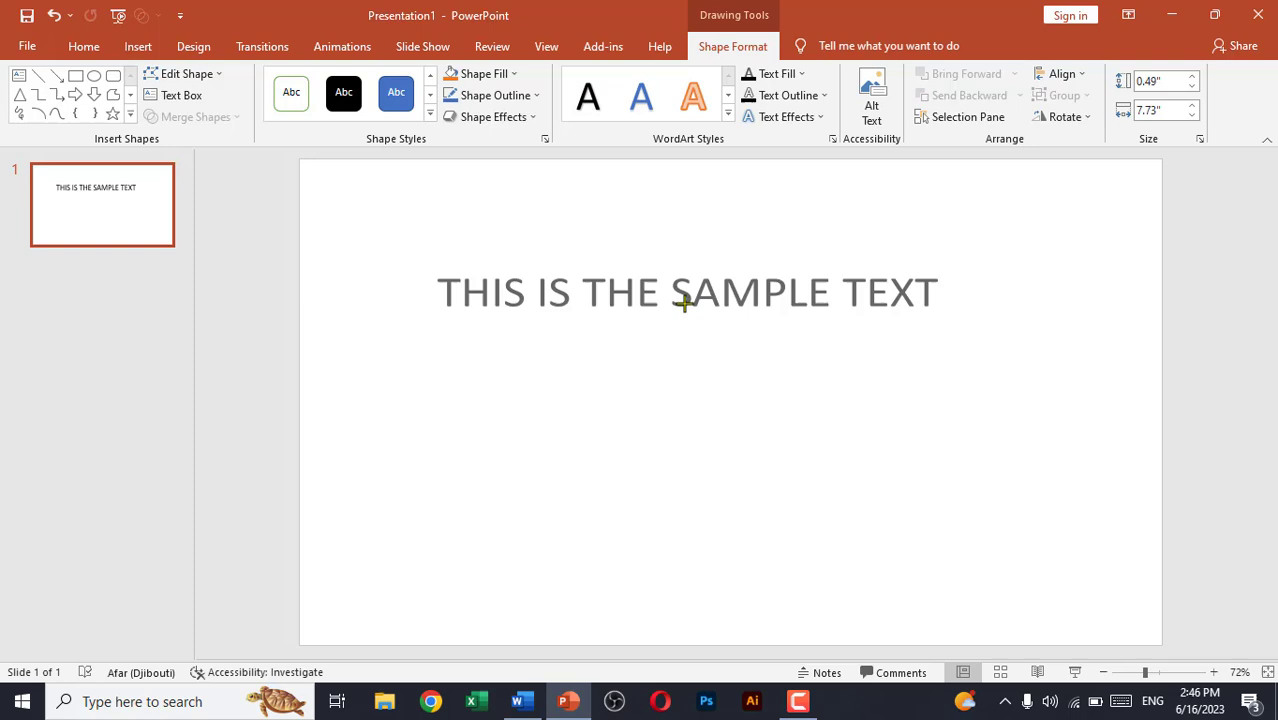
{"action": "left_click", "coordinate": [685, 292]}
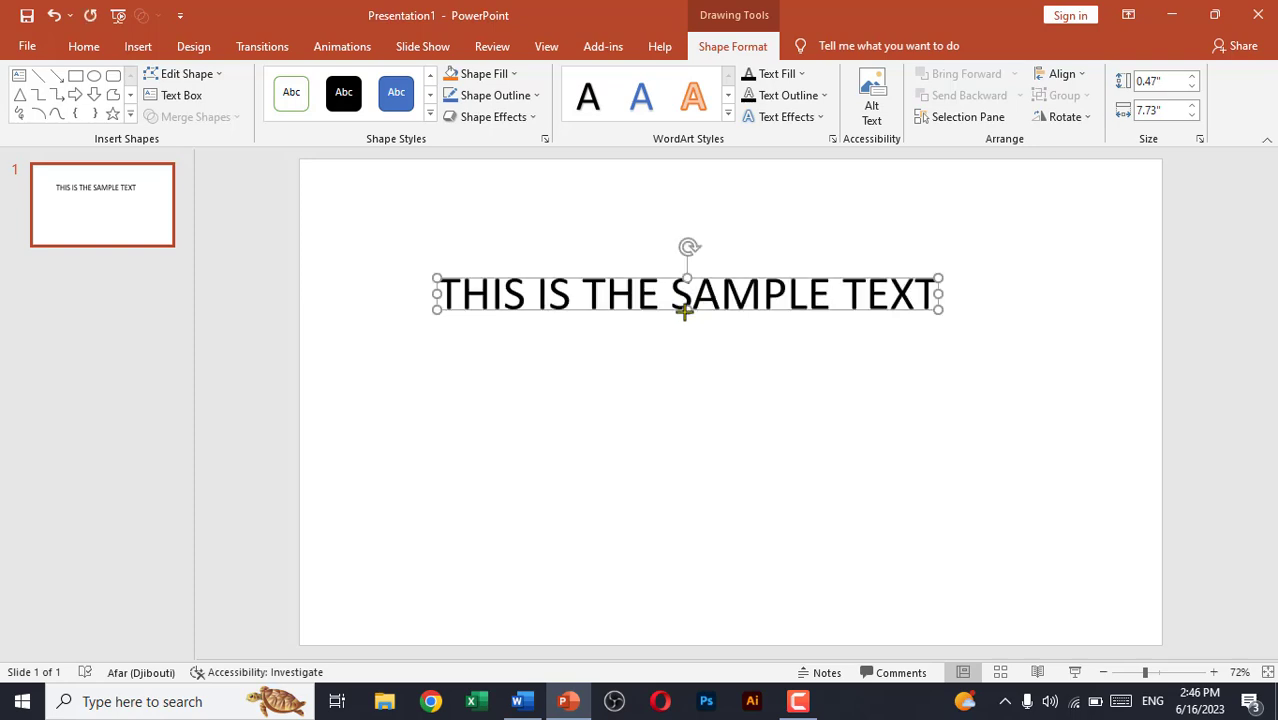
{"action": "mouse_move", "coordinate": [588, 688]}
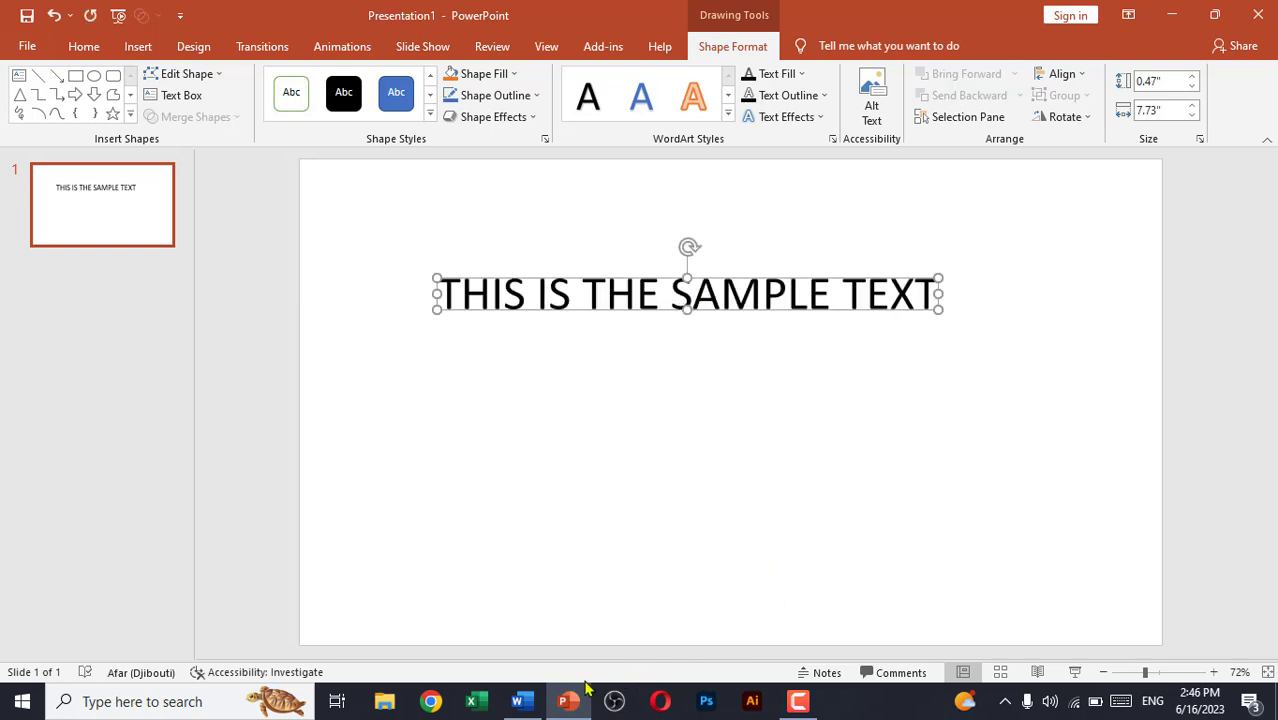
{"action": "left_click", "coordinate": [521, 701]}
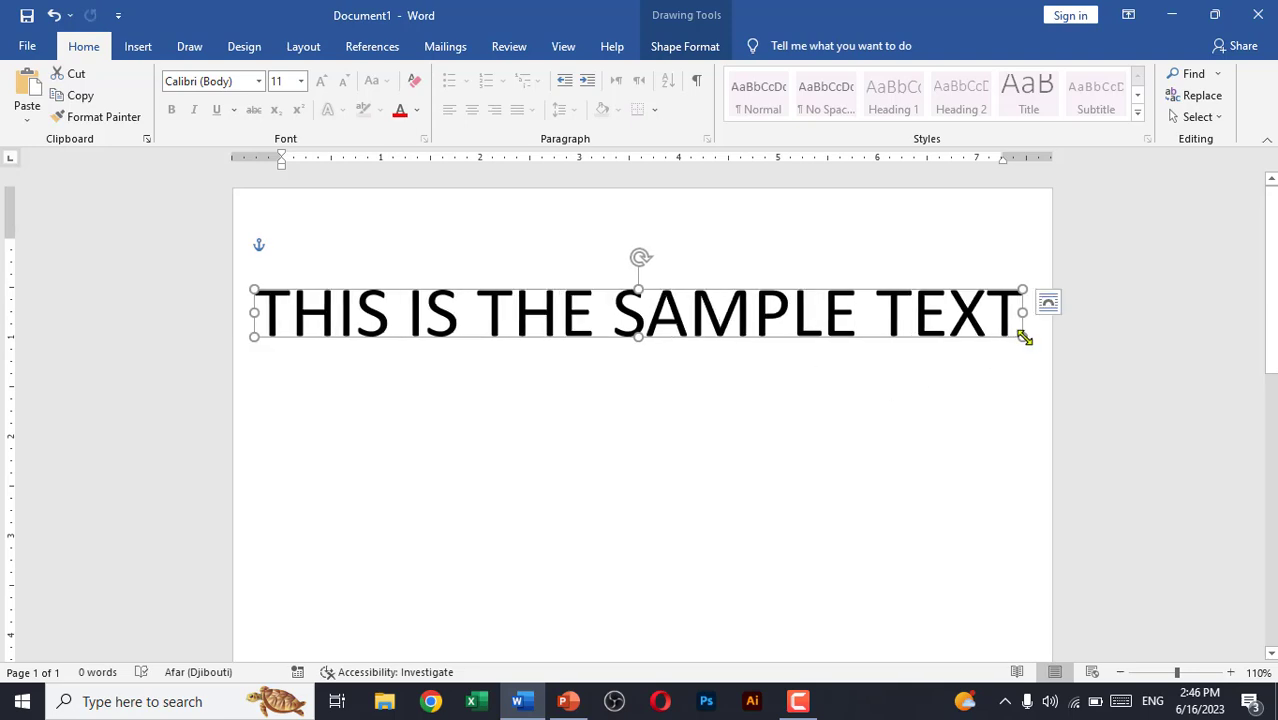
{"action": "mouse_move", "coordinate": [1015, 335]}
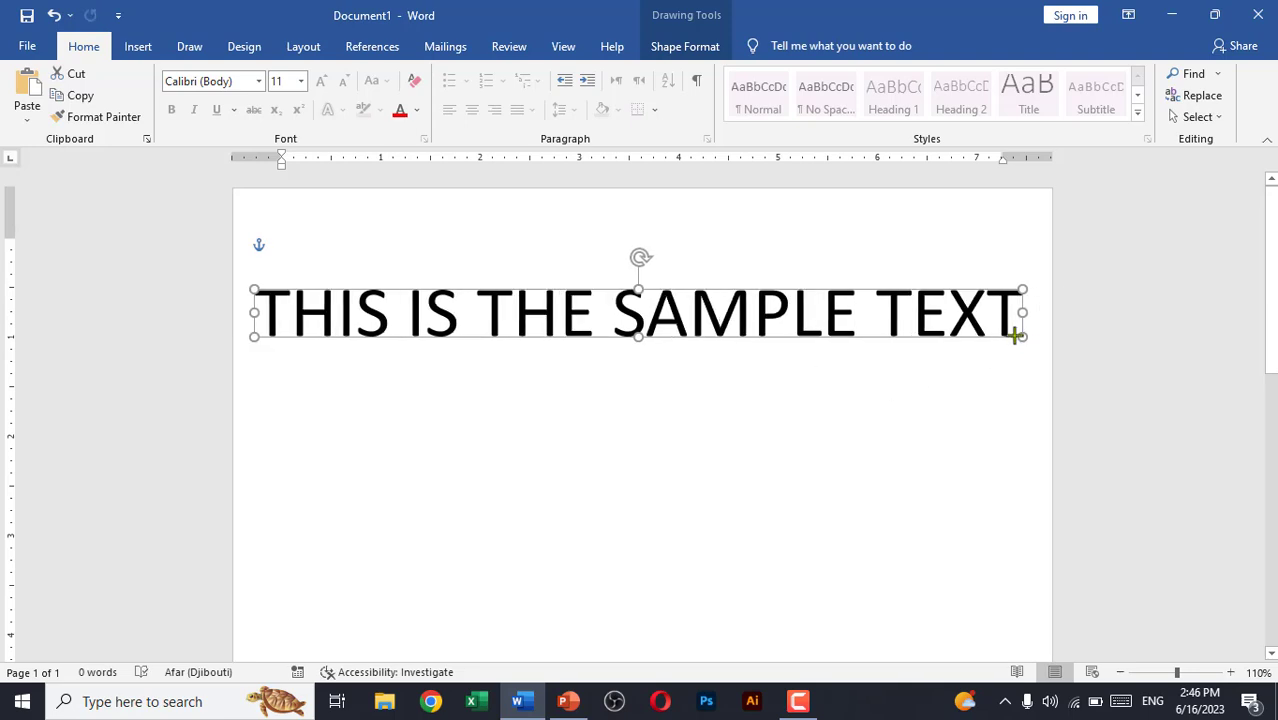
Narrow the pasted lettering shape, stretch it much taller, then trim its height slightly
{"action": "left_click_drag", "start_coordinate": [1021, 313], "coordinate": [937, 309]}
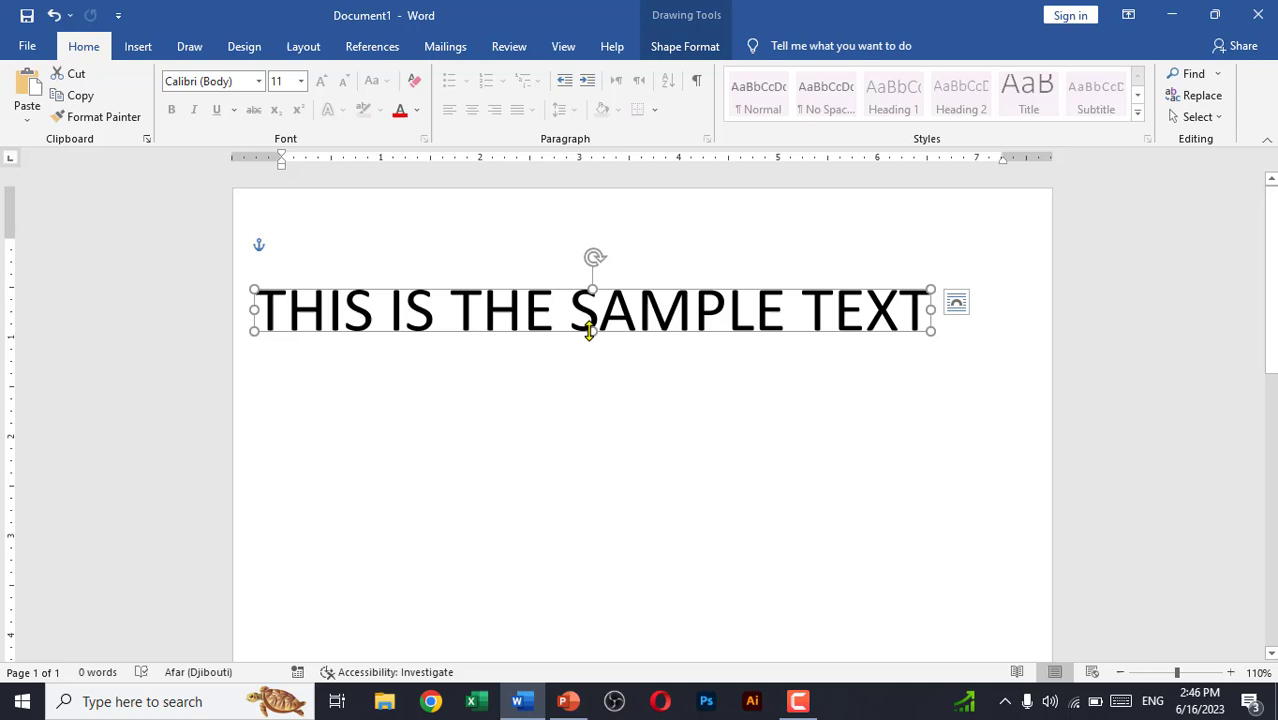
{"action": "left_click_drag", "start_coordinate": [592, 328], "coordinate": [592, 485]}
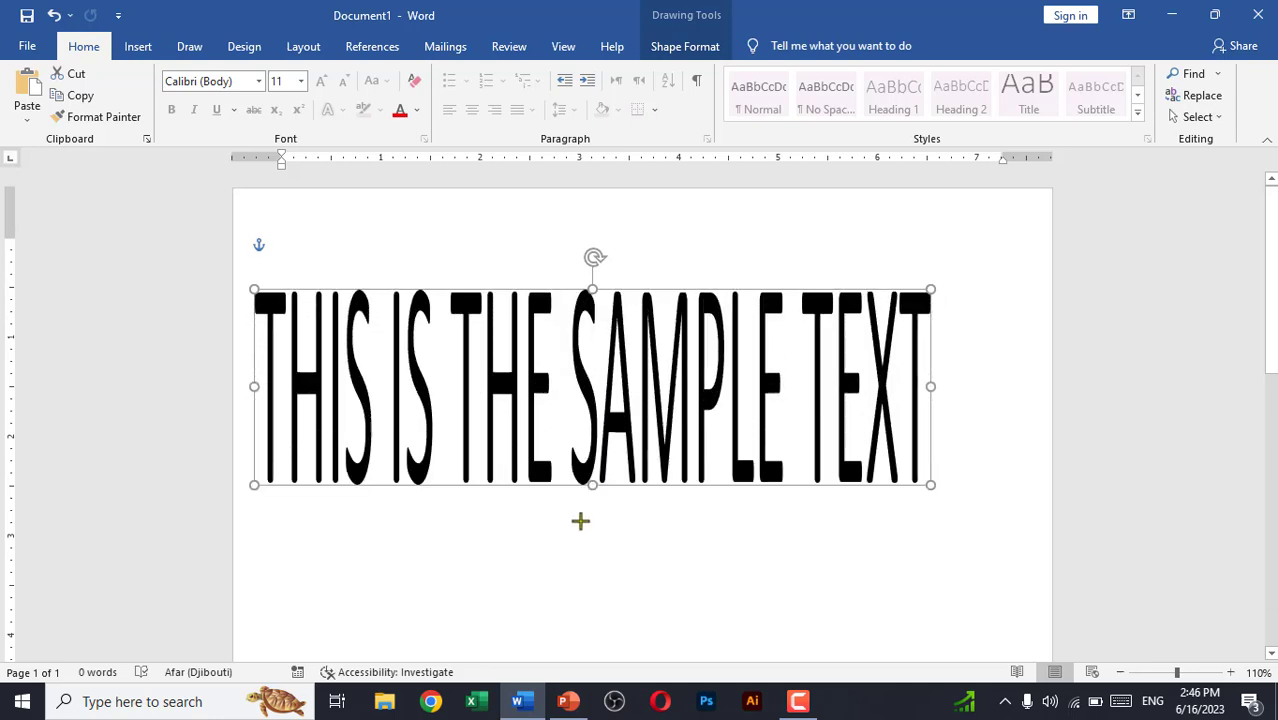
{"action": "left_click_drag", "start_coordinate": [591, 485], "coordinate": [578, 375]}
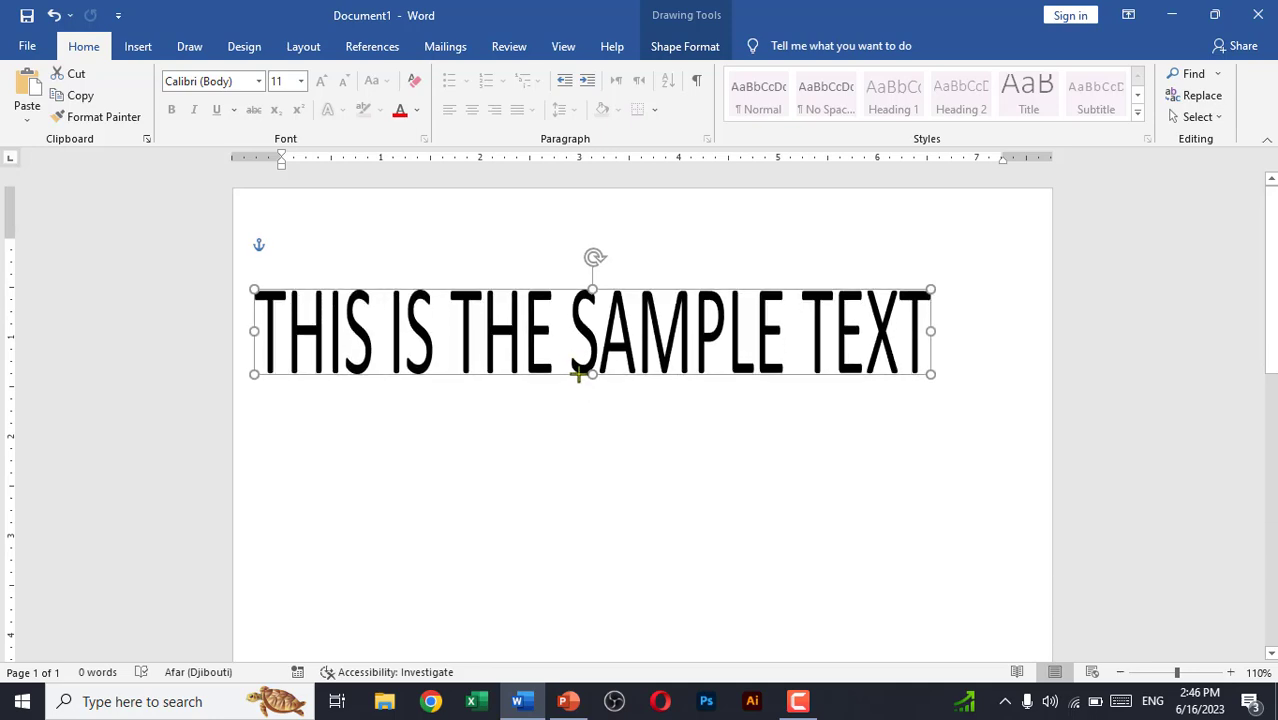